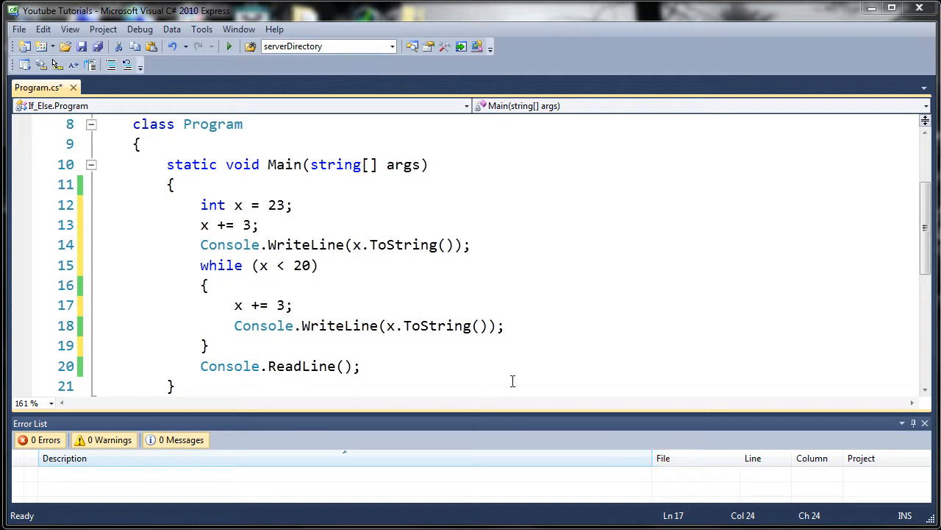
pyautogui.moveTo(388, 316)
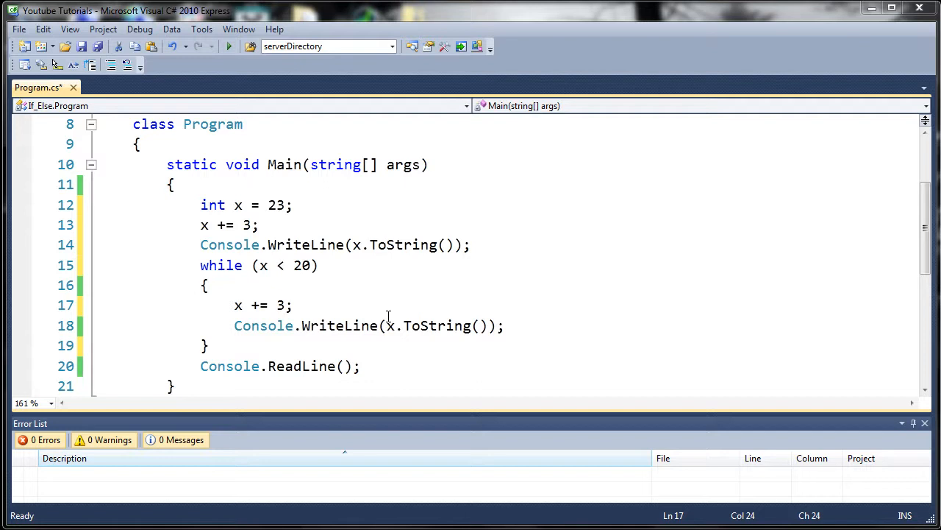
pyautogui.moveTo(346, 300)
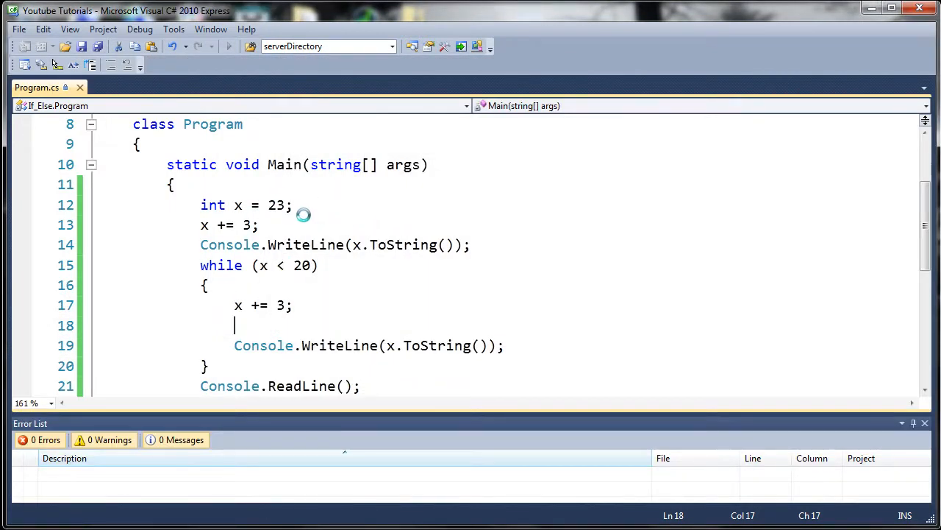
# - Select the whole 'x += 3;' line at line 13 above the while loop
pyautogui.press('BackSpace')
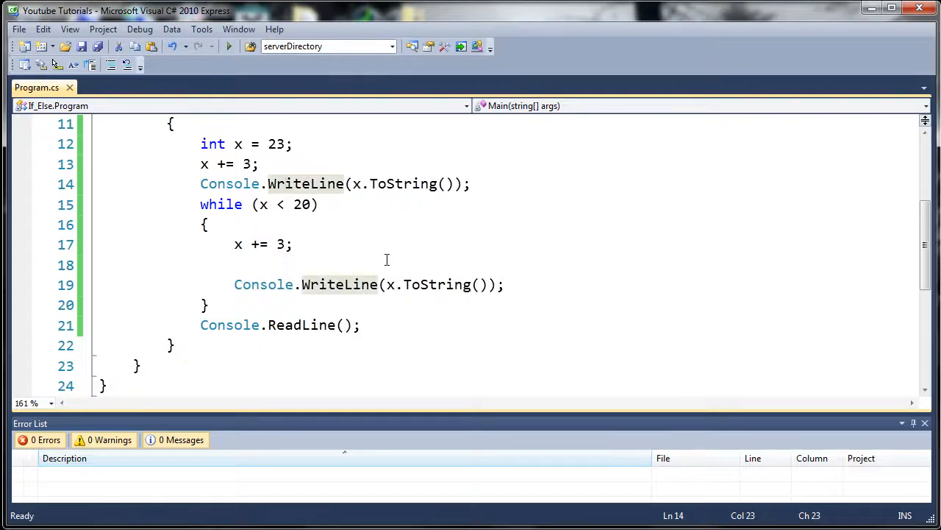
pyautogui.click(355, 285)
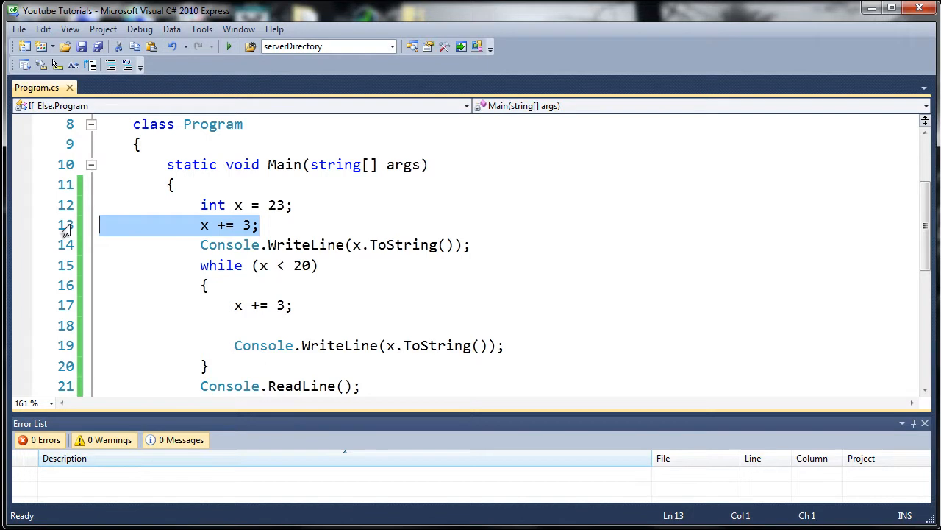
# - Delete the selected 'x += 3;' line before the loop
pyautogui.press('Delete')
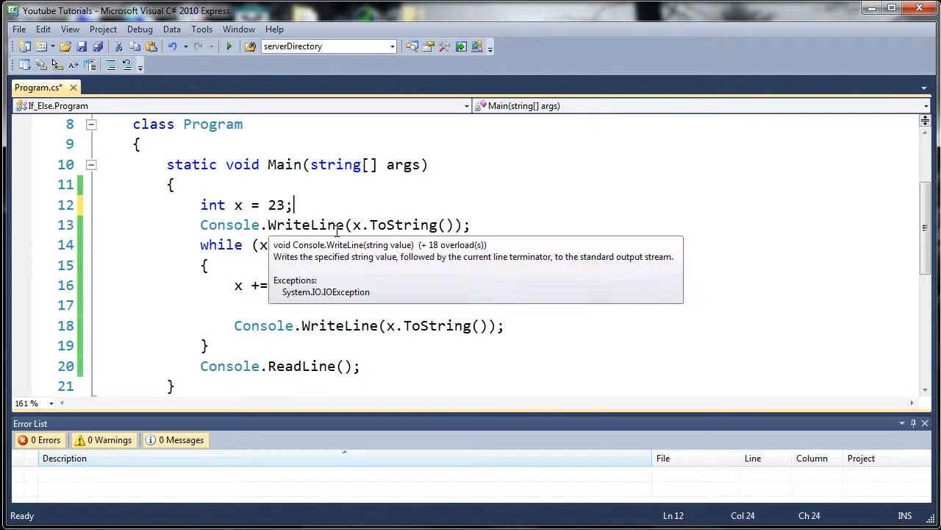
pyautogui.moveTo(383, 225)
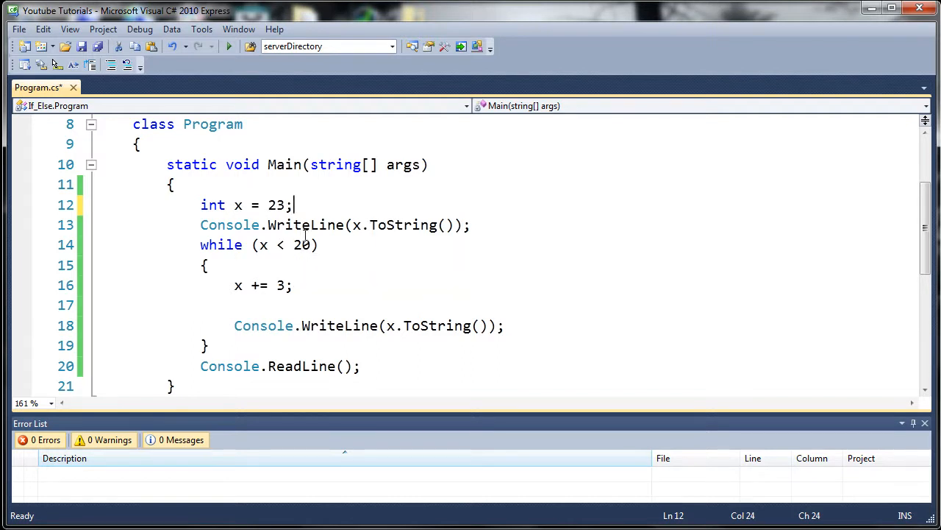
pyautogui.moveTo(260, 300)
pyautogui.write('0')
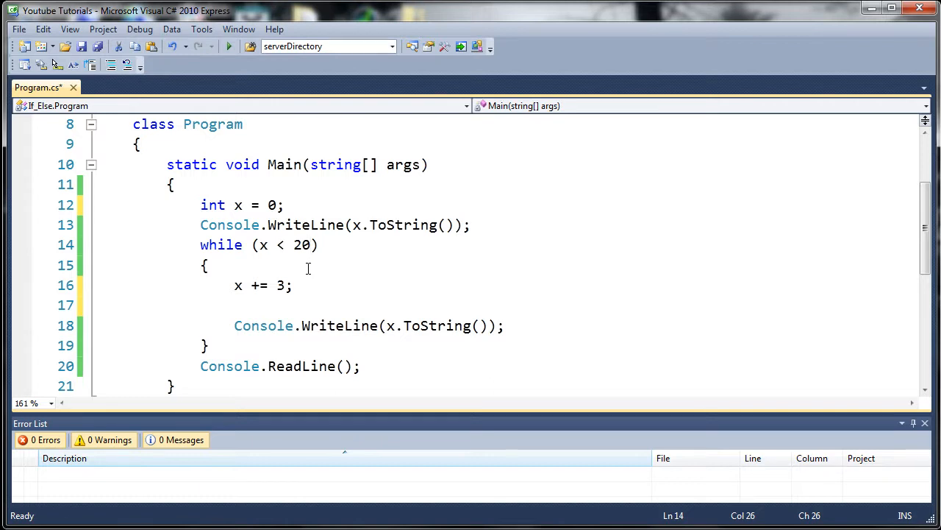
# - Add an if check on x inside the loop followed by a break; statement accepted from IntelliSense
pyautogui.write('if')
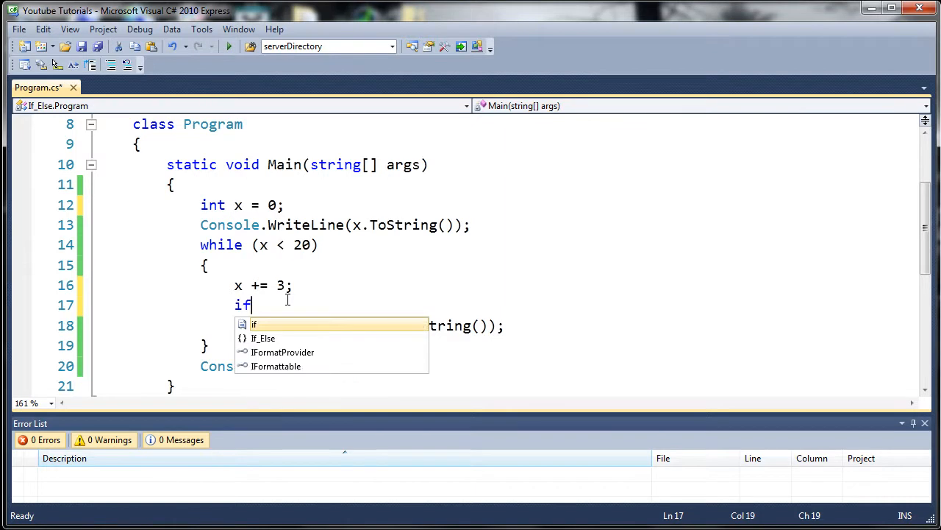
pyautogui.write('(x')
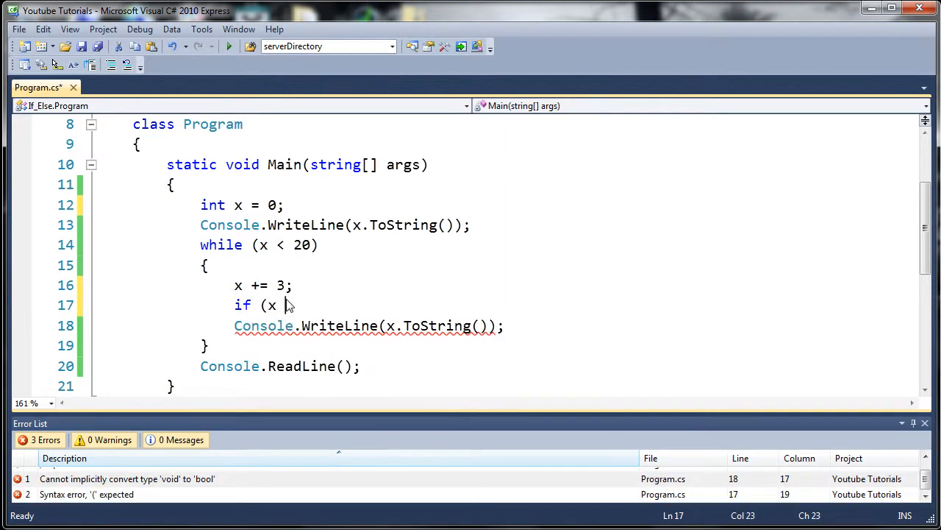
pyautogui.write('>=')
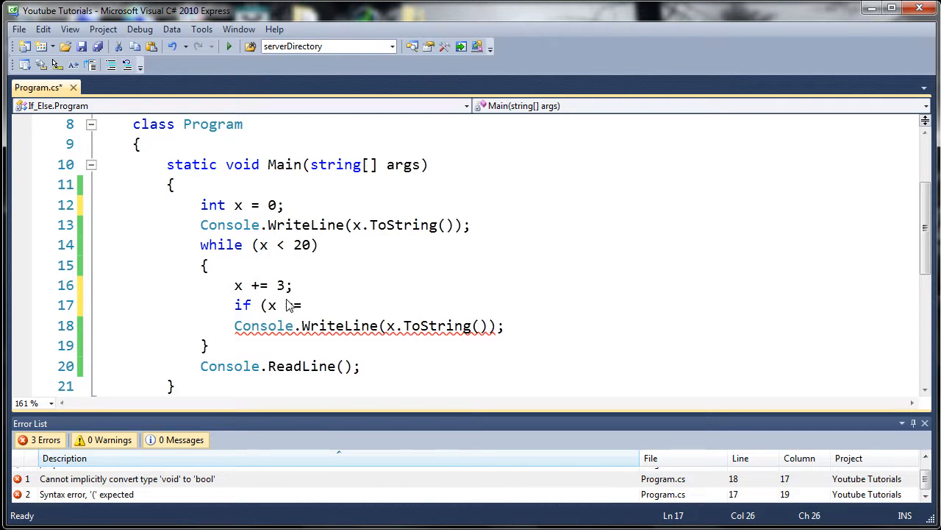
pyautogui.write('17')
pyautogui.write('{')
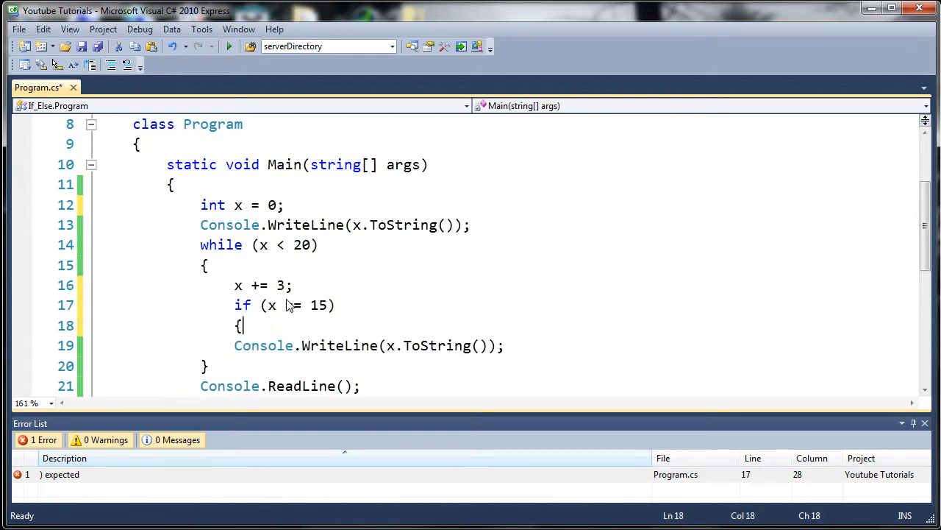
pyautogui.write('b')
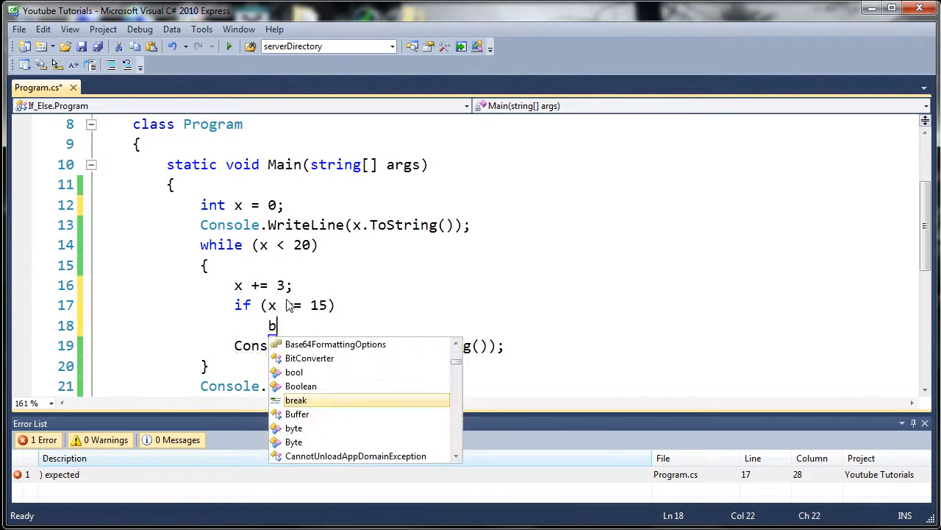
pyautogui.press('Tab')
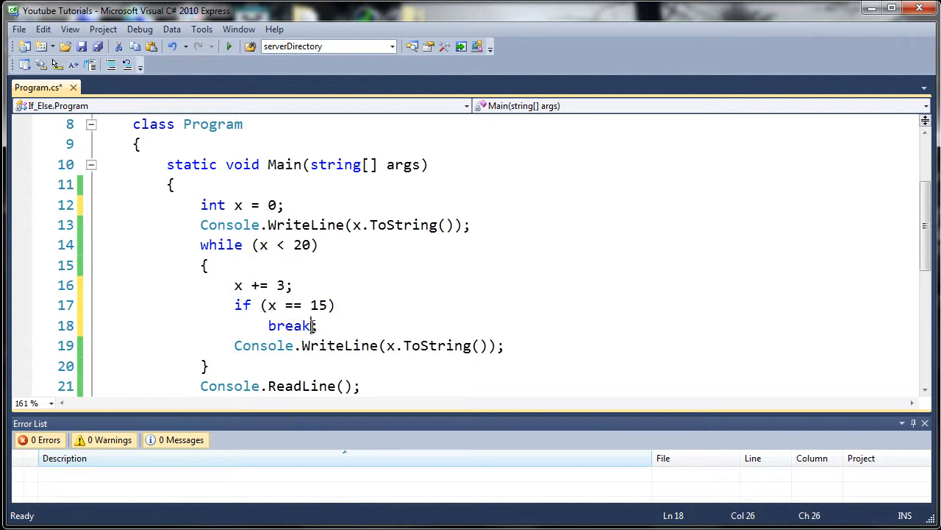
pyautogui.moveTo(326, 331)
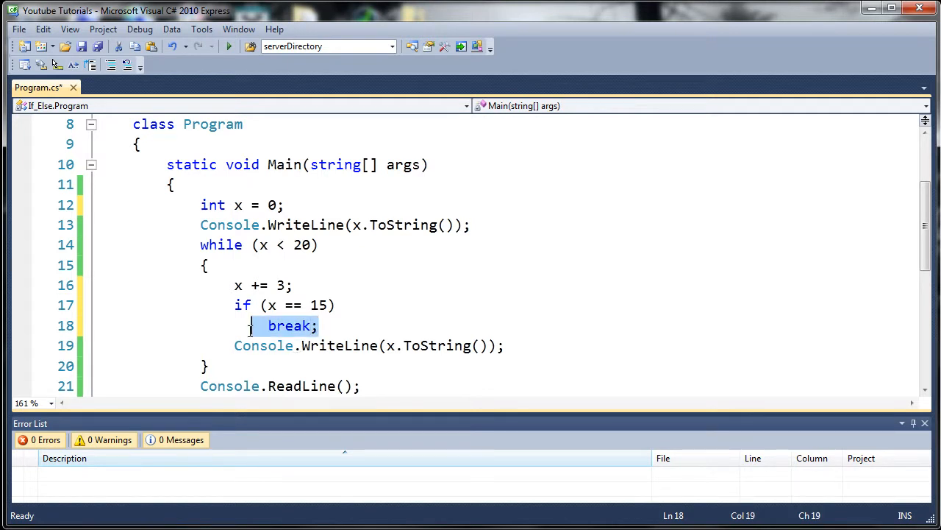
pyautogui.click(213, 366)
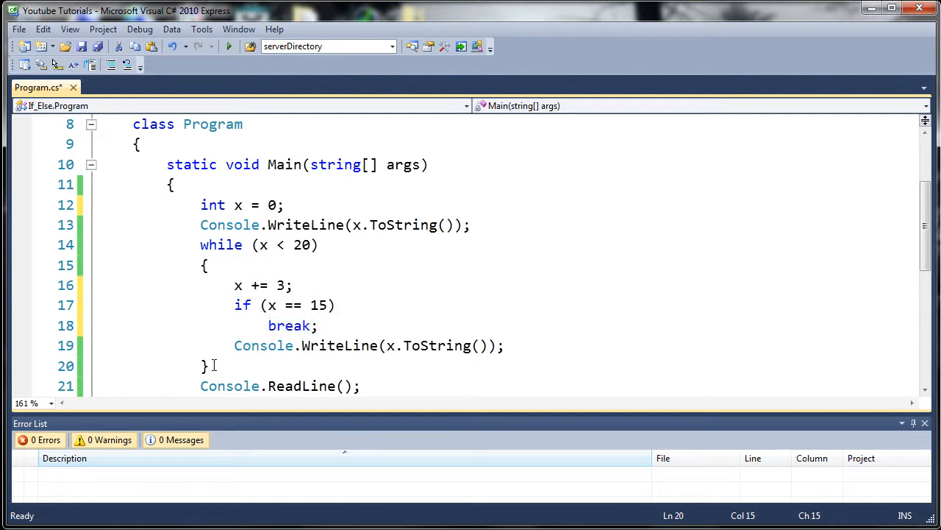
pyautogui.scroll(-3)
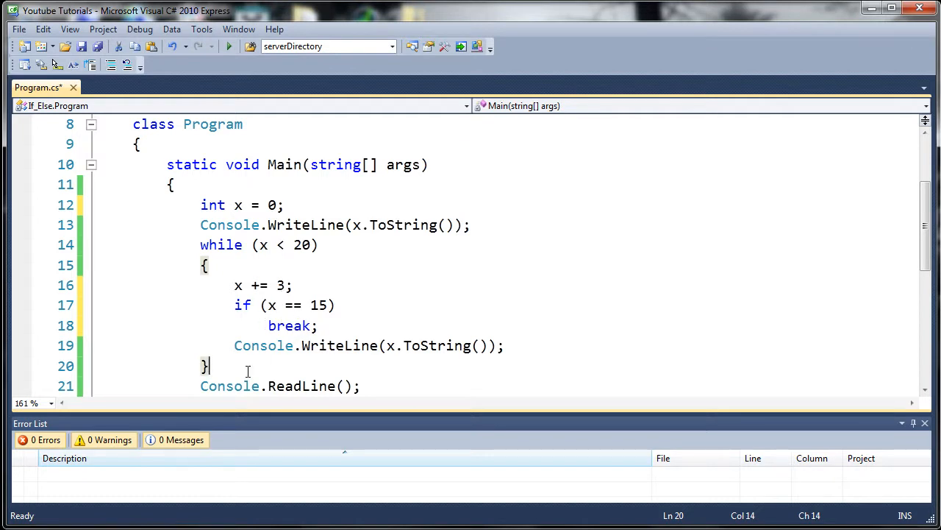
pyautogui.click(229, 47)
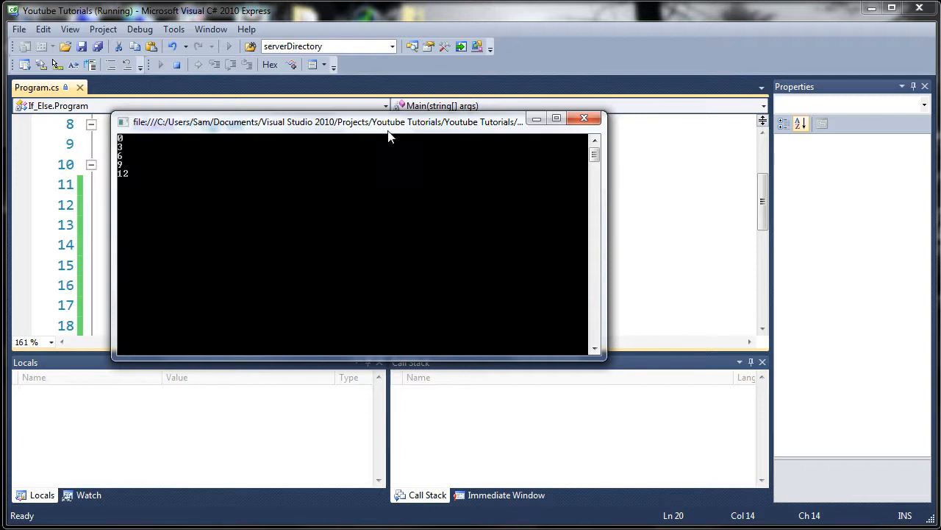
# - Review the console output window, then select the if check and break lines in the editor
pyautogui.moveTo(360, 122); pyautogui.dragTo(456, 336)
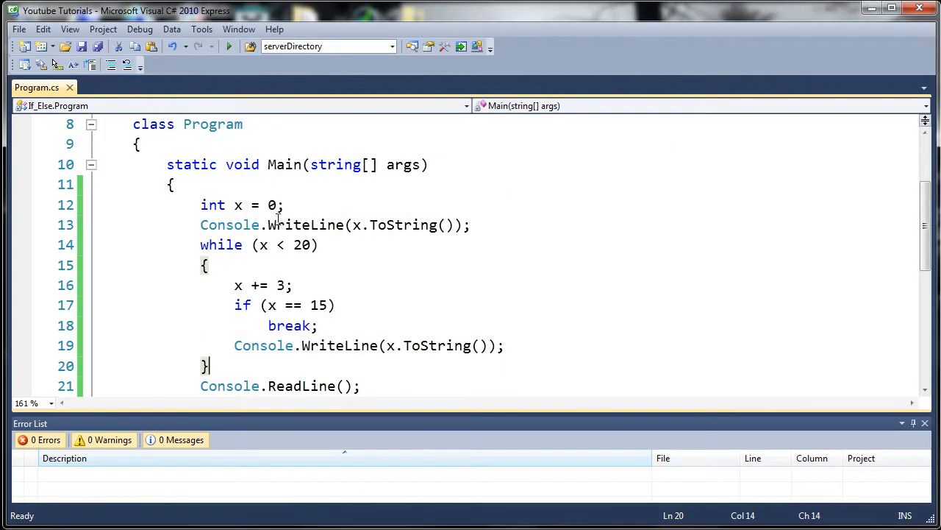
pyautogui.moveTo(234, 305); pyautogui.dragTo(318, 326)
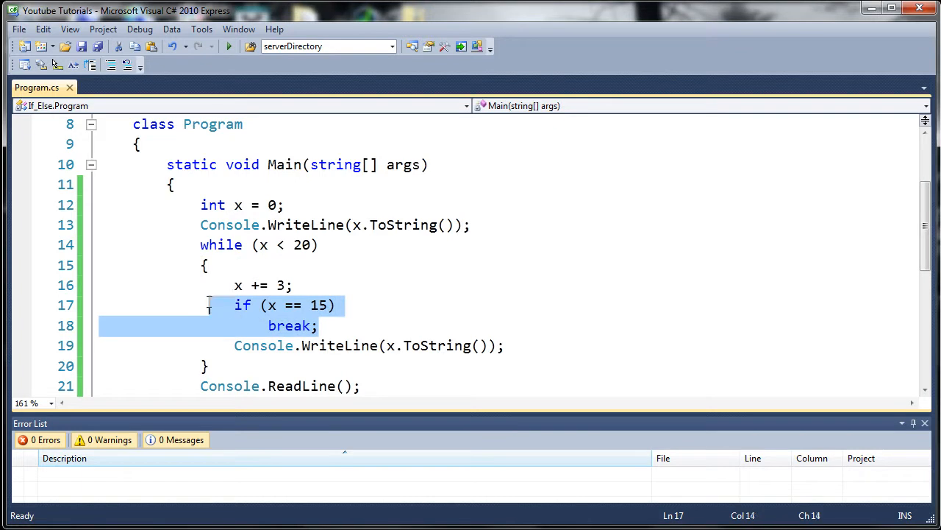